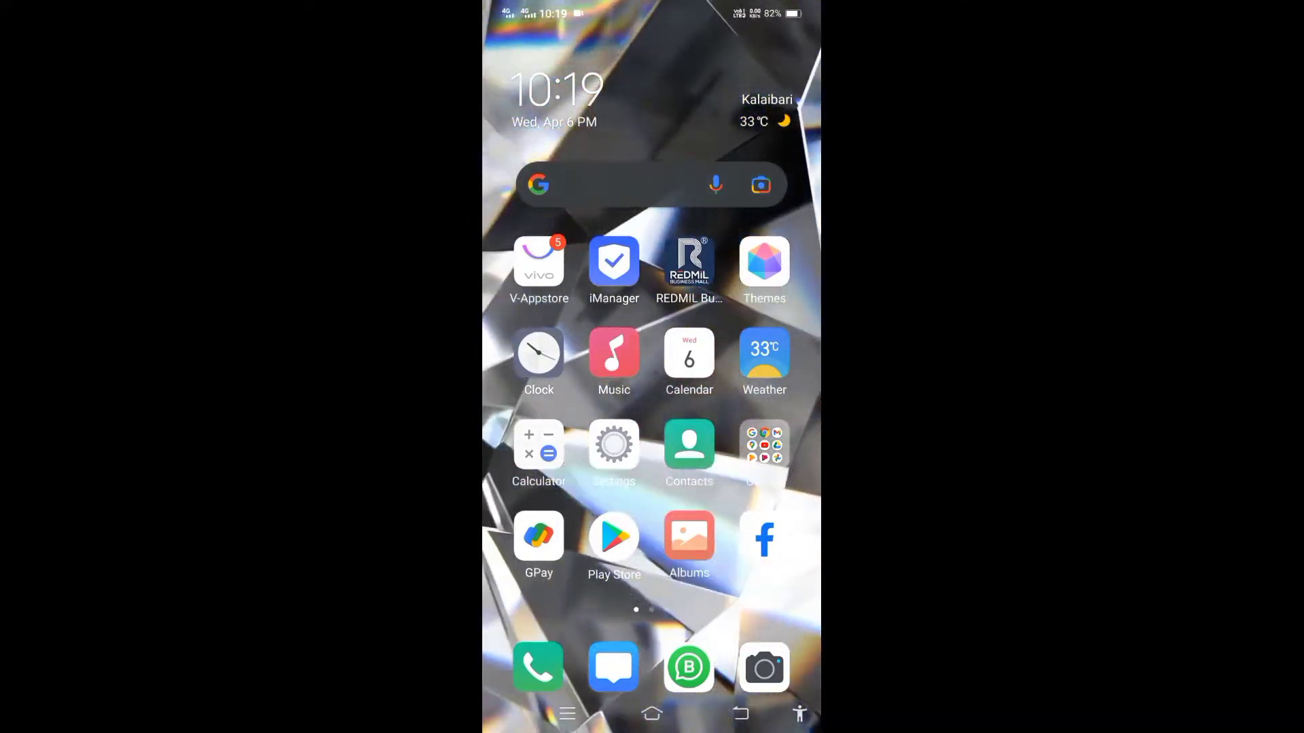
# Browse the home screen pages and switch the diamond wallpaper back to the plain blue default.
pyautogui.hscroll(-3)
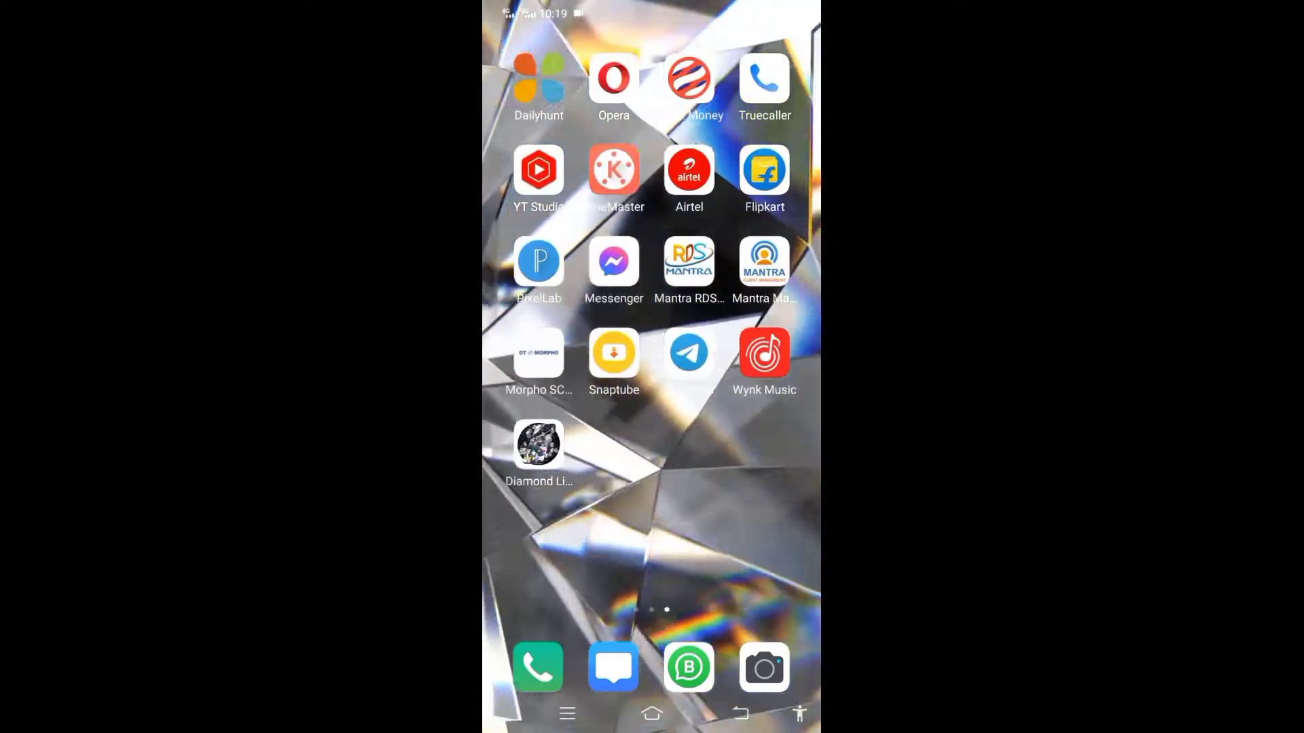
pyautogui.hscroll(3)
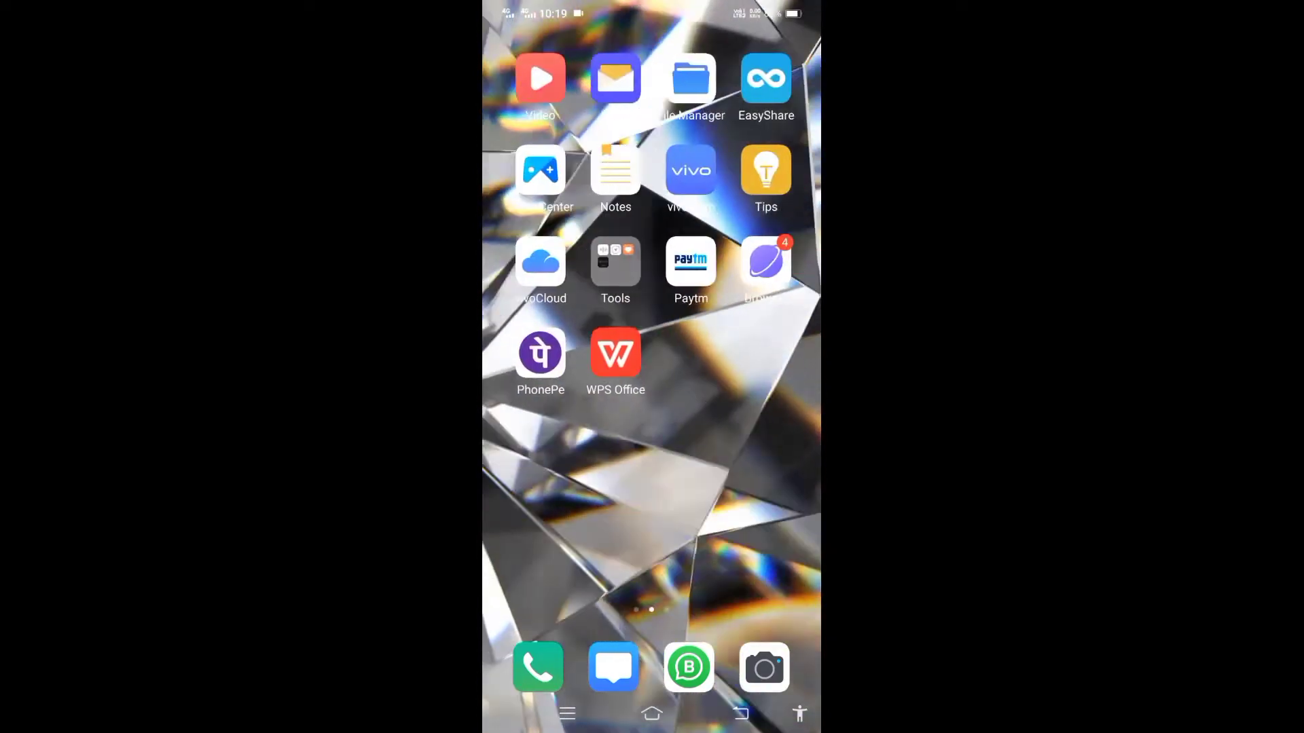
pyautogui.click(539, 79)
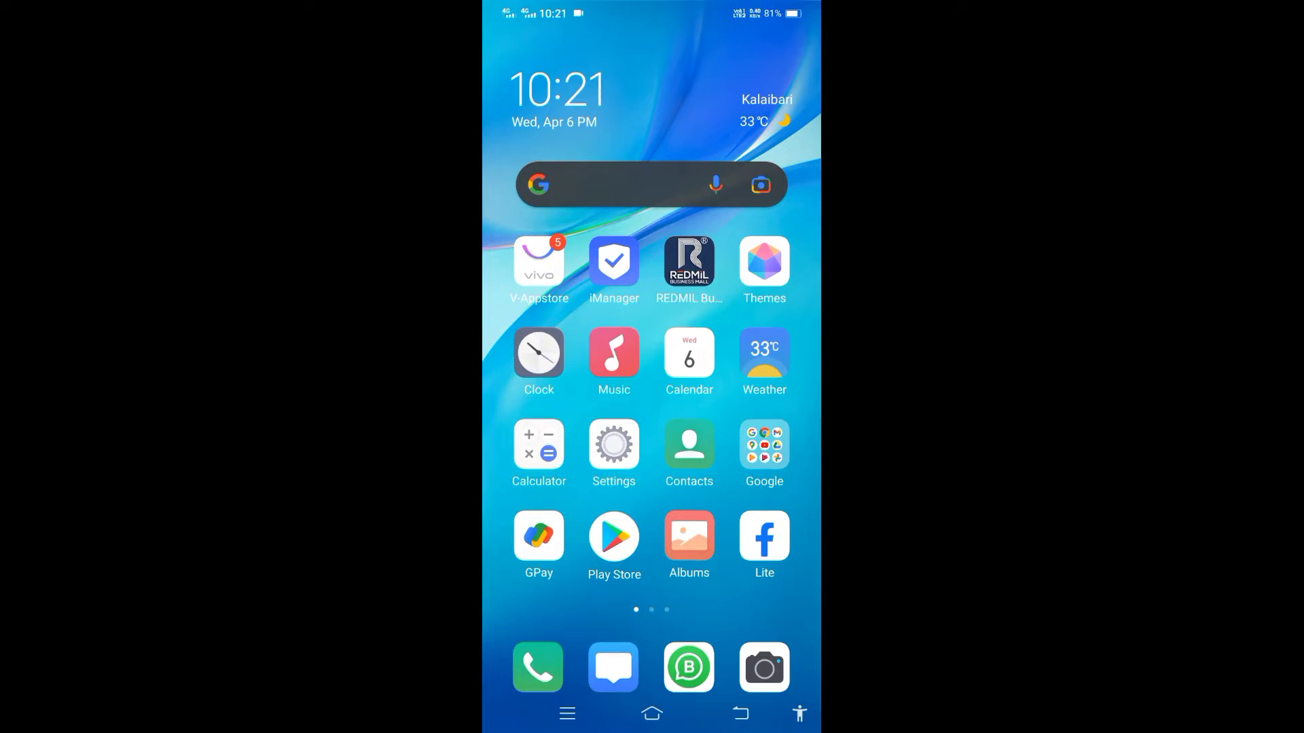
# Search Play Store for 'diamond live wallpaper' from history and show the app's listing.
pyautogui.click(613, 536)
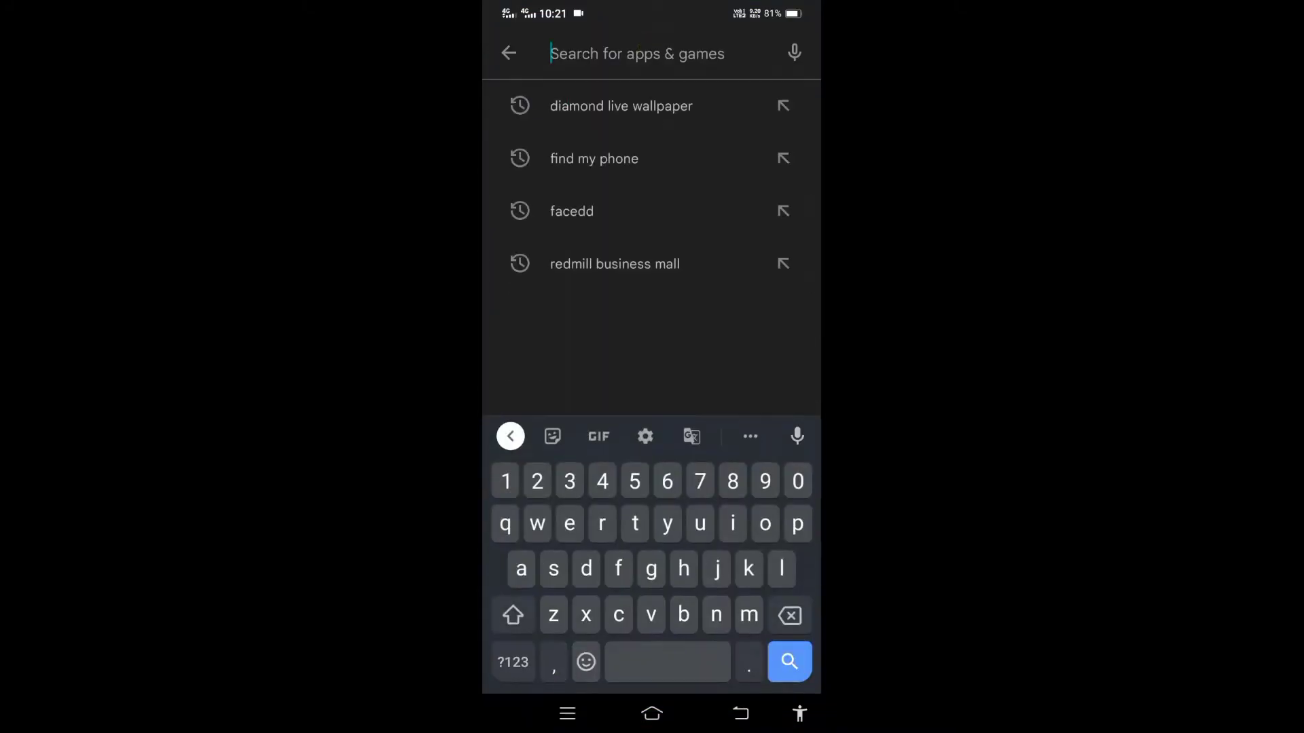
pyautogui.click(621, 105)
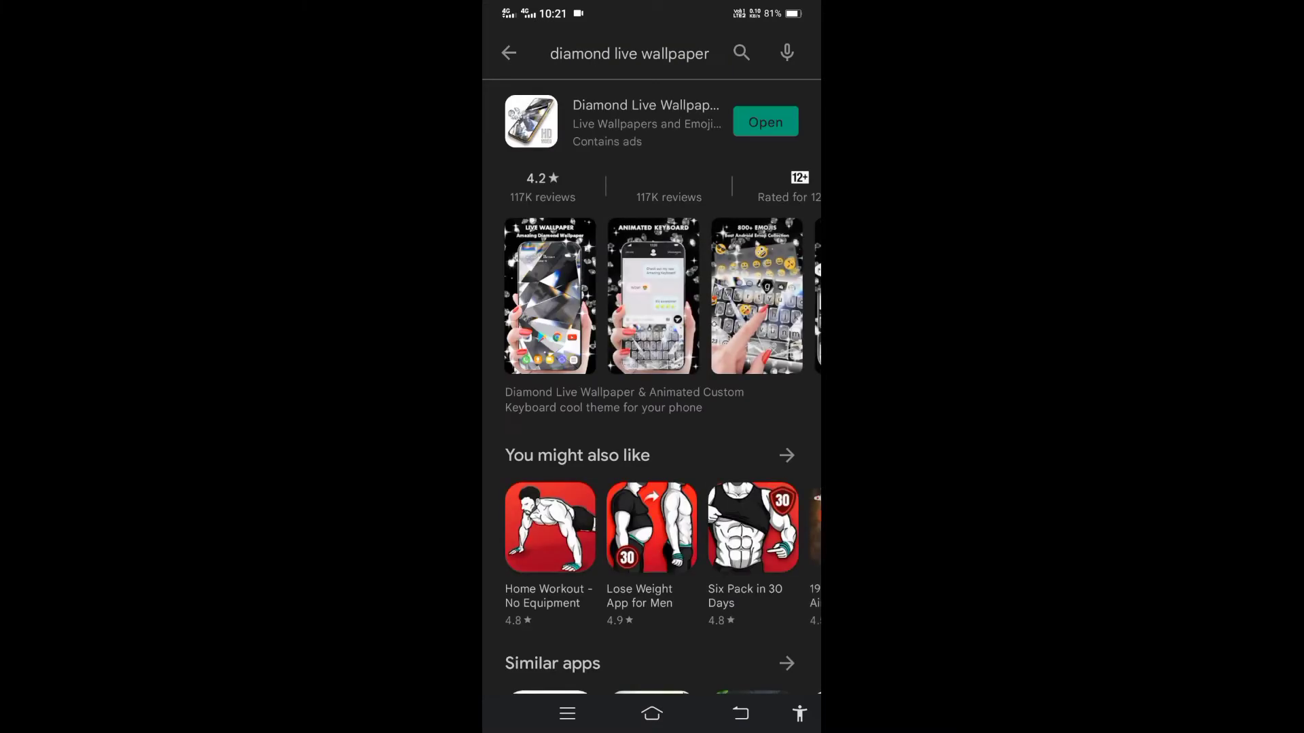
pyautogui.click(646, 121)
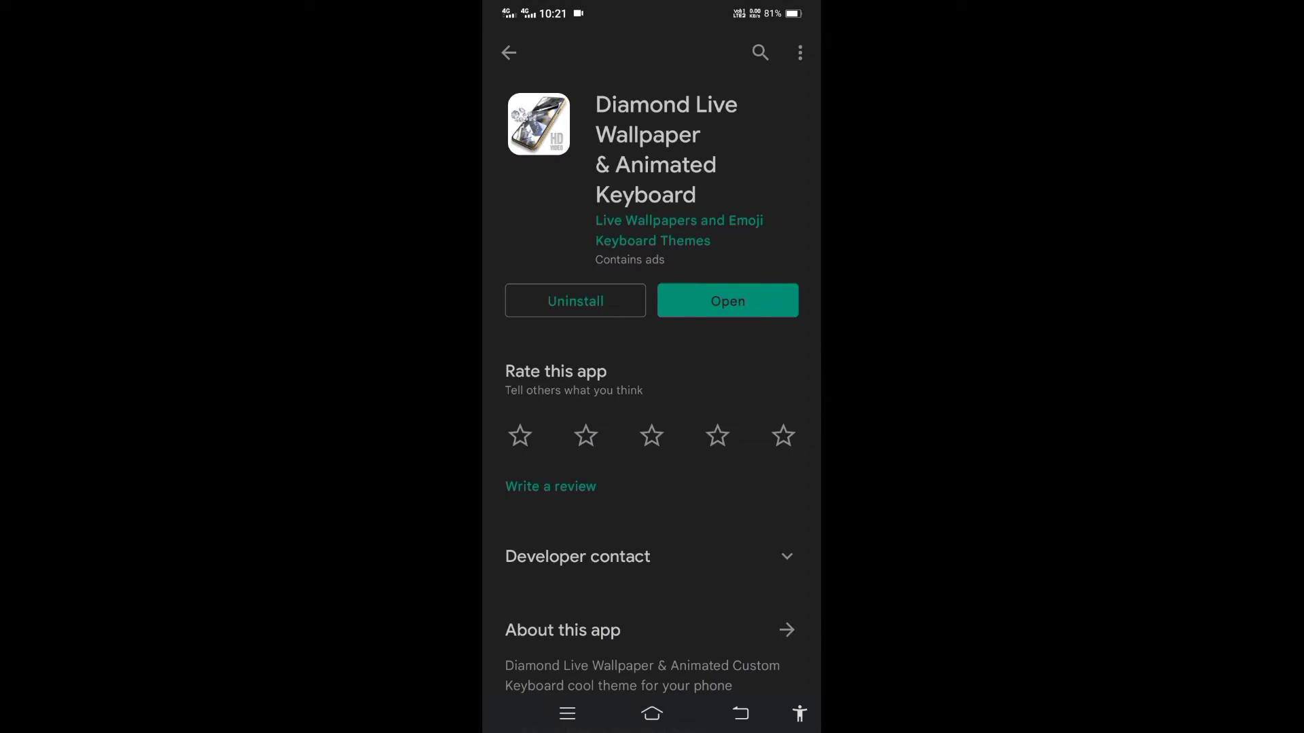
# Launch the app from its Play Store page and dismiss the full-screen video ad.
pyautogui.click(726, 302)
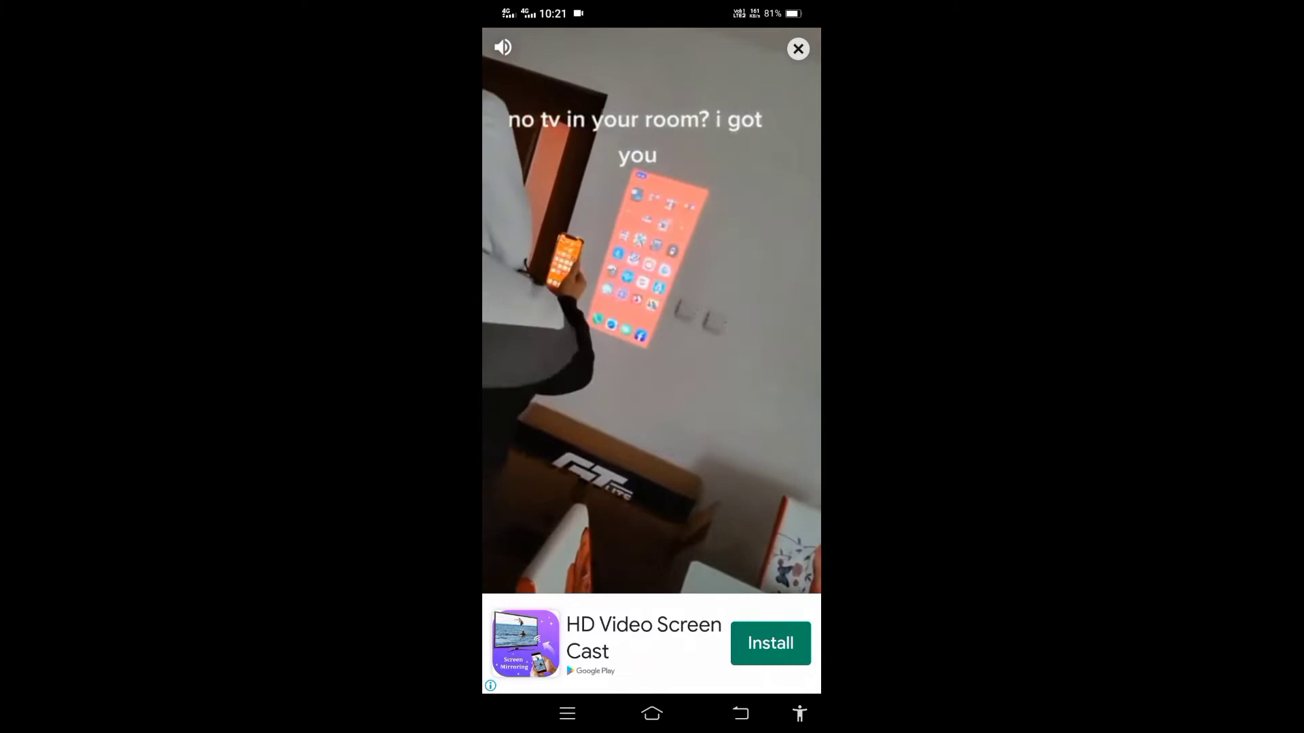
pyautogui.click(651, 311)
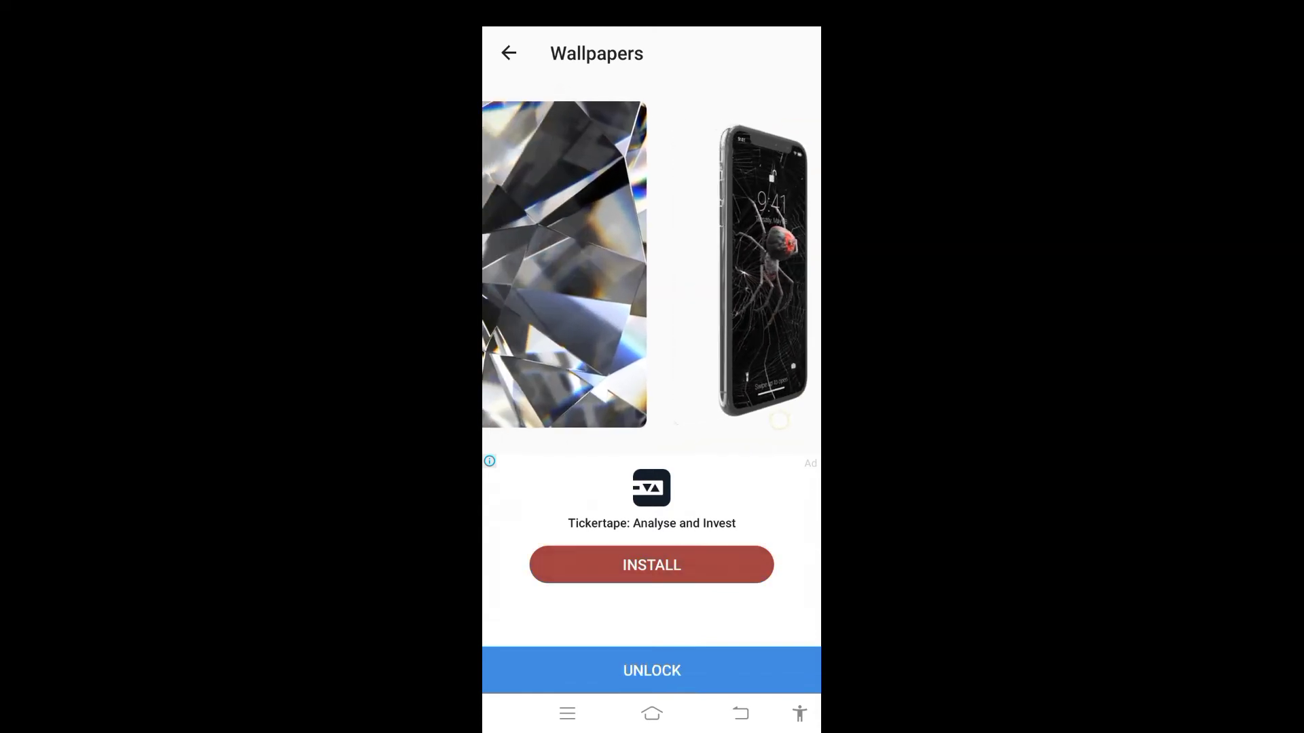
# Preview the diamond wallpaper with effects off and apply it to the phone.
pyautogui.click(563, 262)
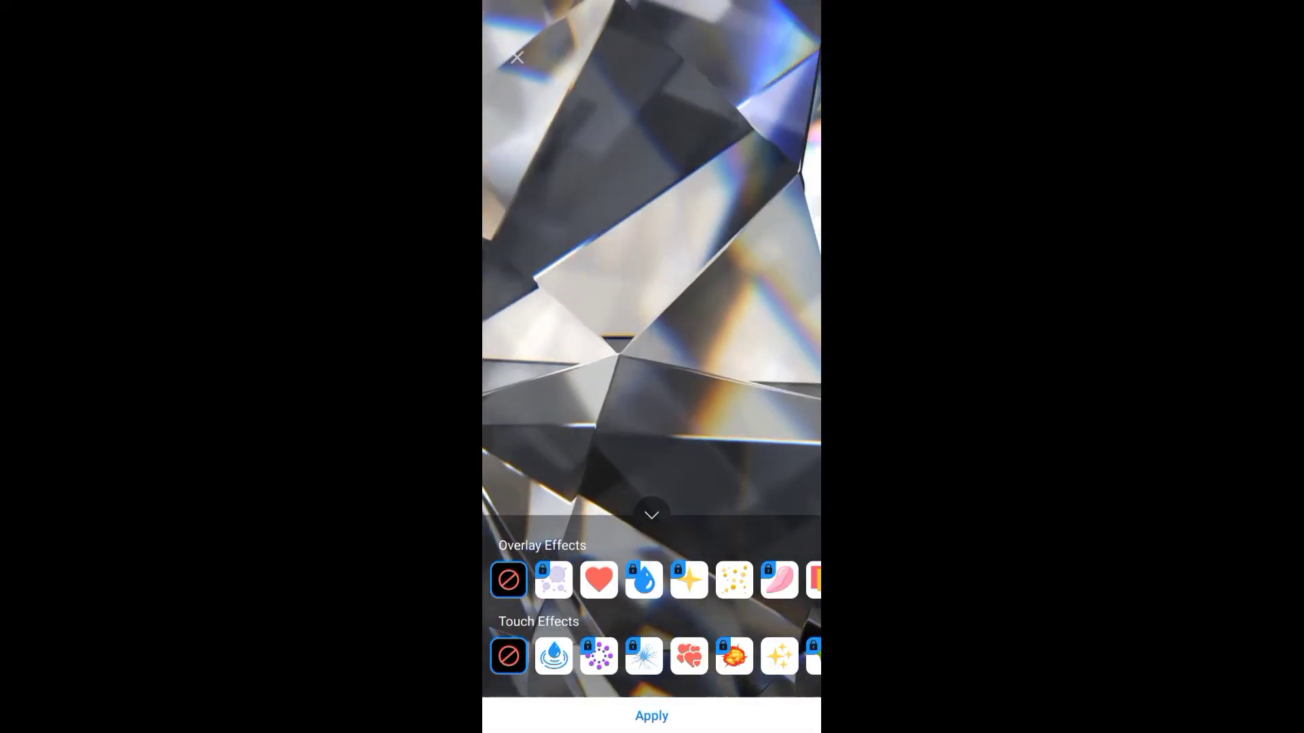
pyautogui.click(651, 716)
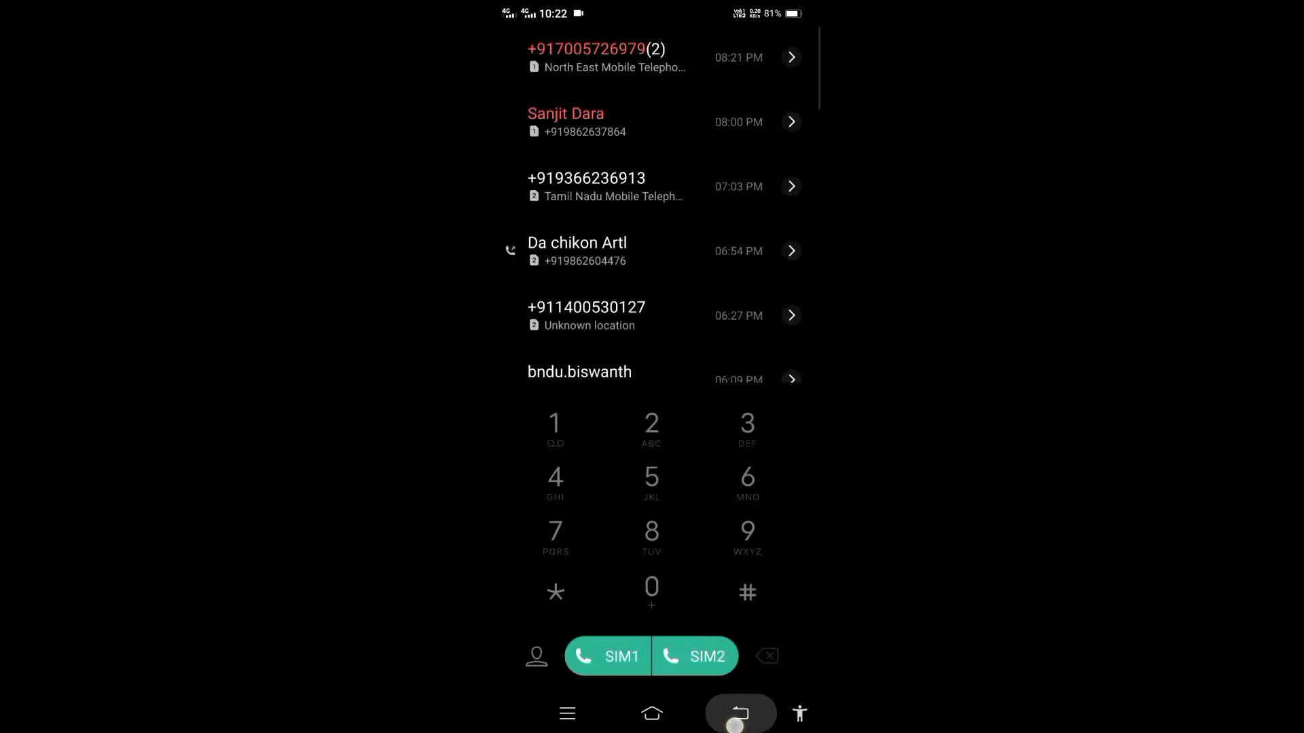
# Leave the dialer for home and swipe the pages showing the animated diamond wallpaper.
pyautogui.click(650, 714)
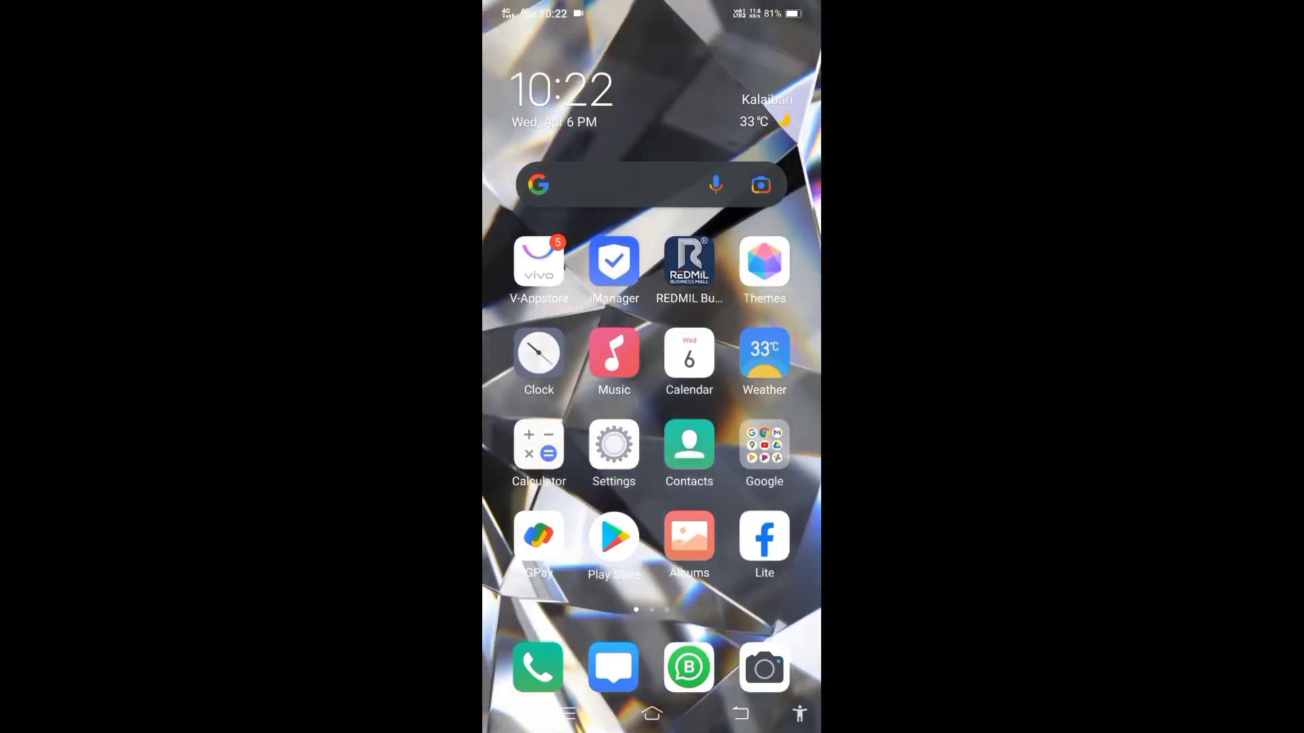
pyautogui.hscroll(3)
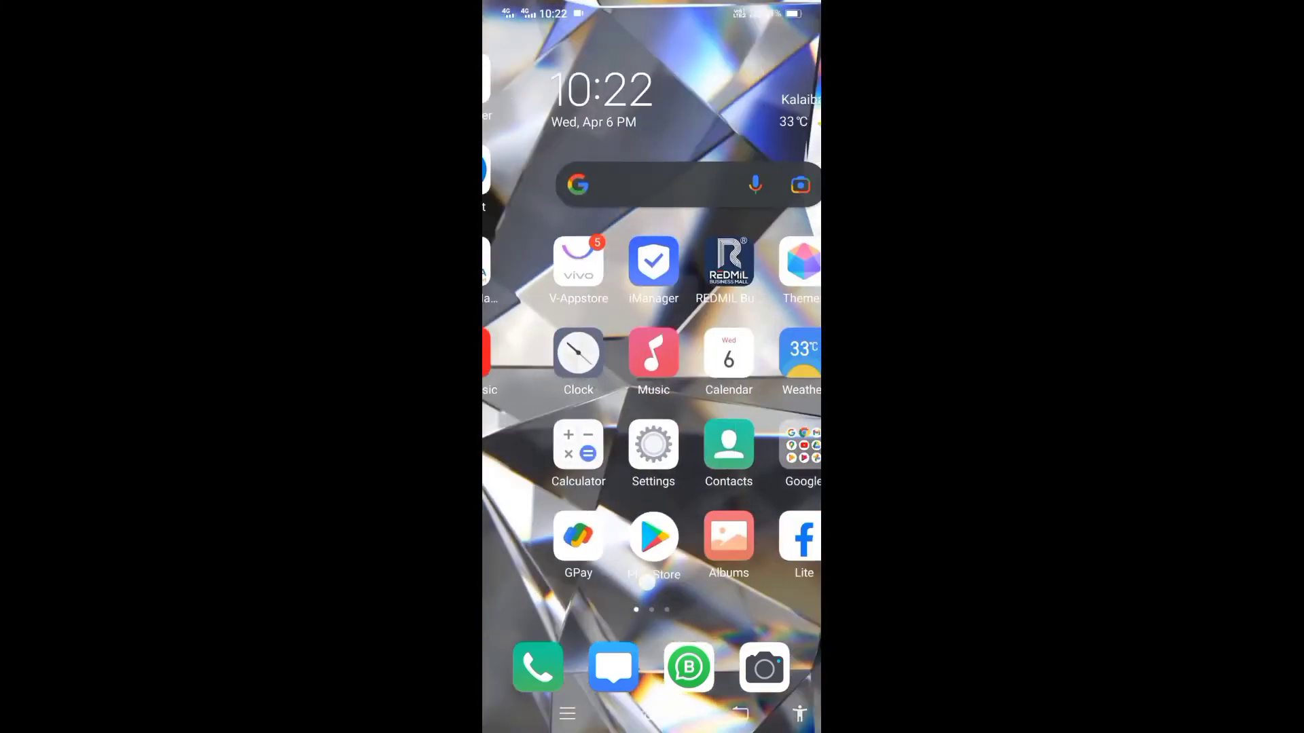
pyautogui.hscroll(-3)
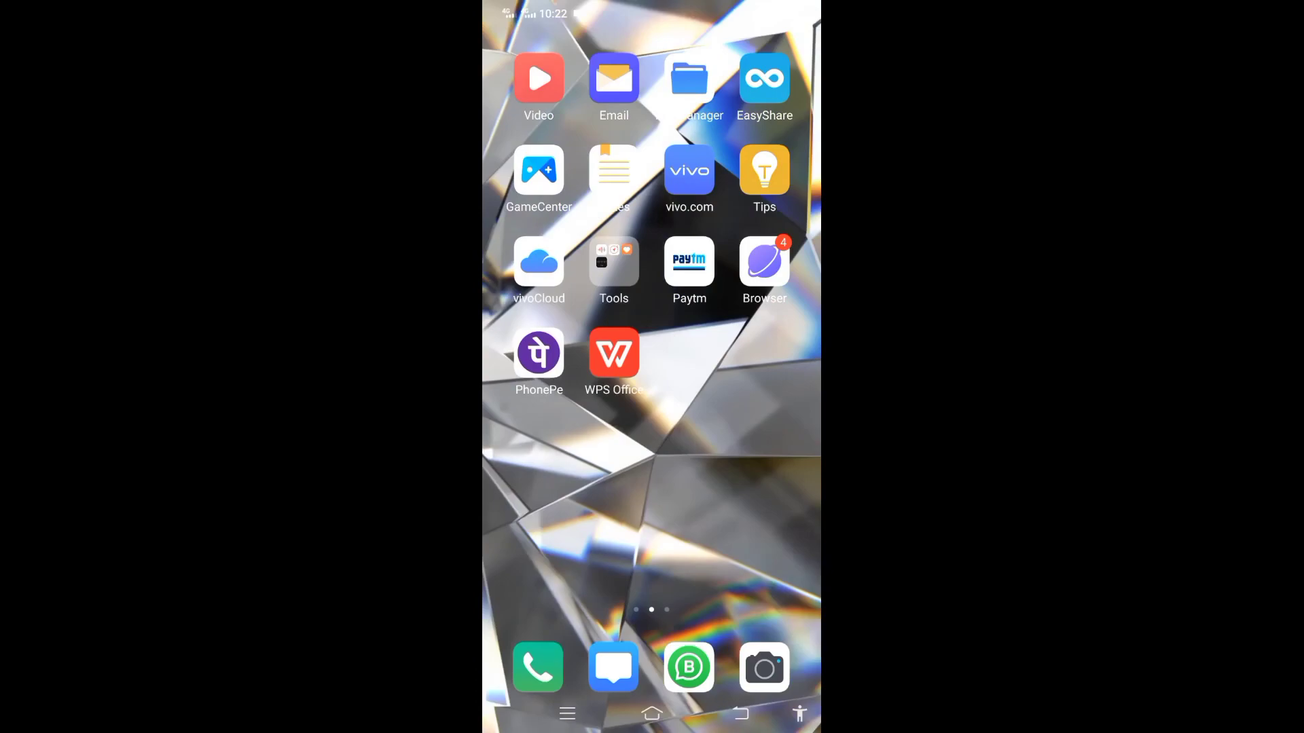